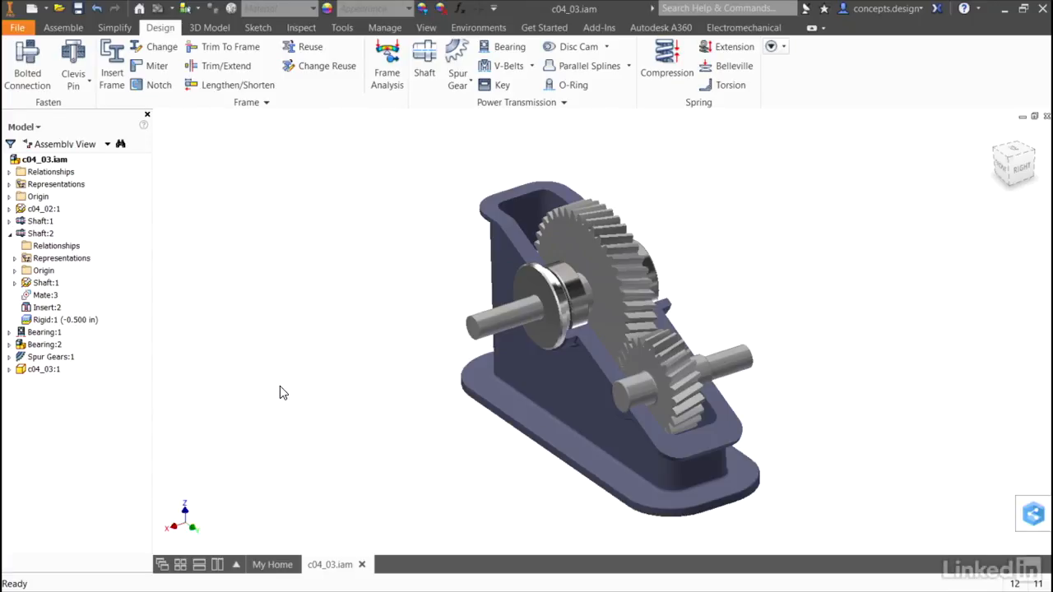
{"action": "mouse_move", "coordinate": [365, 399]}
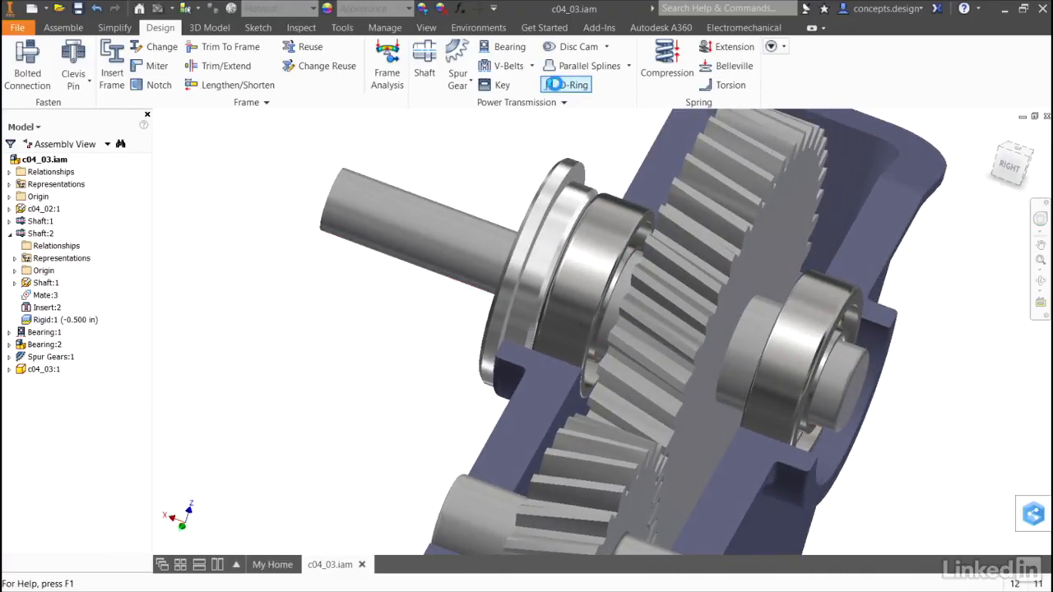
Start the O-Ring generator and browse the Content Center catalogue for an O-ring part
{"action": "left_click", "coordinate": [570, 86]}
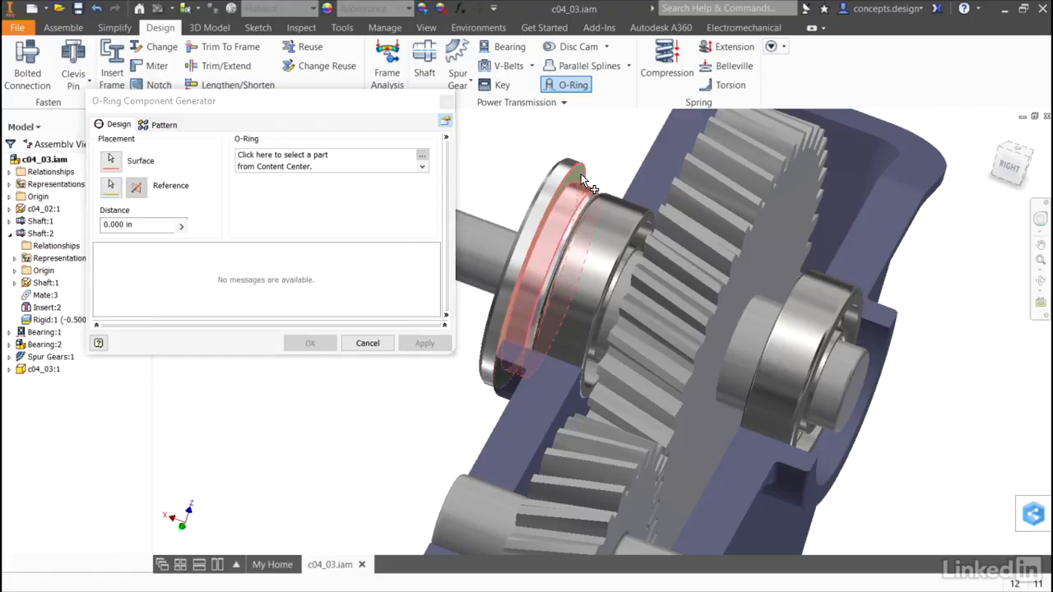
{"action": "mouse_move", "coordinate": [551, 154]}
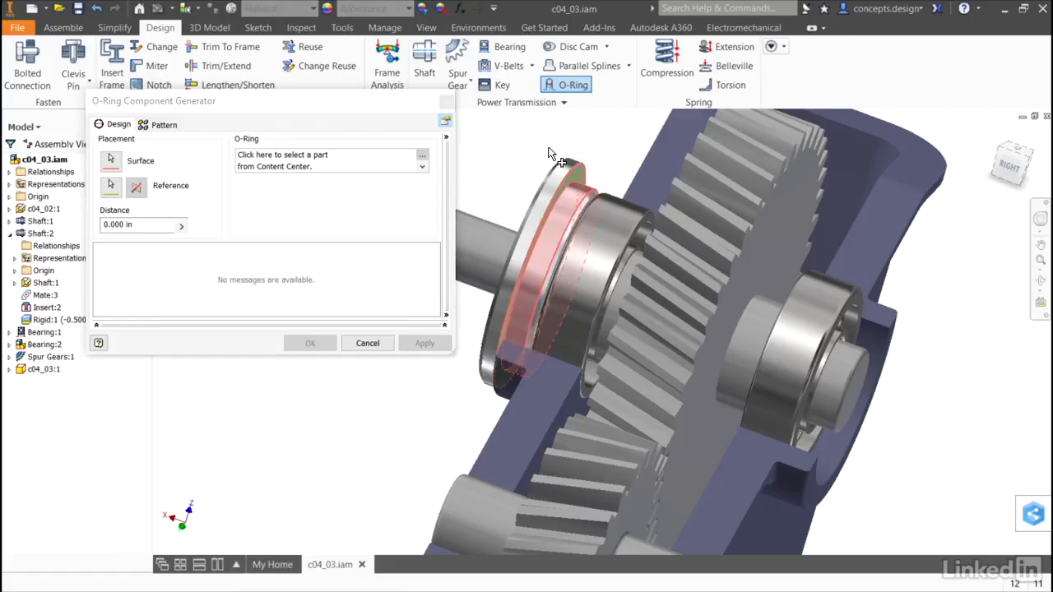
{"action": "left_click", "coordinate": [329, 161]}
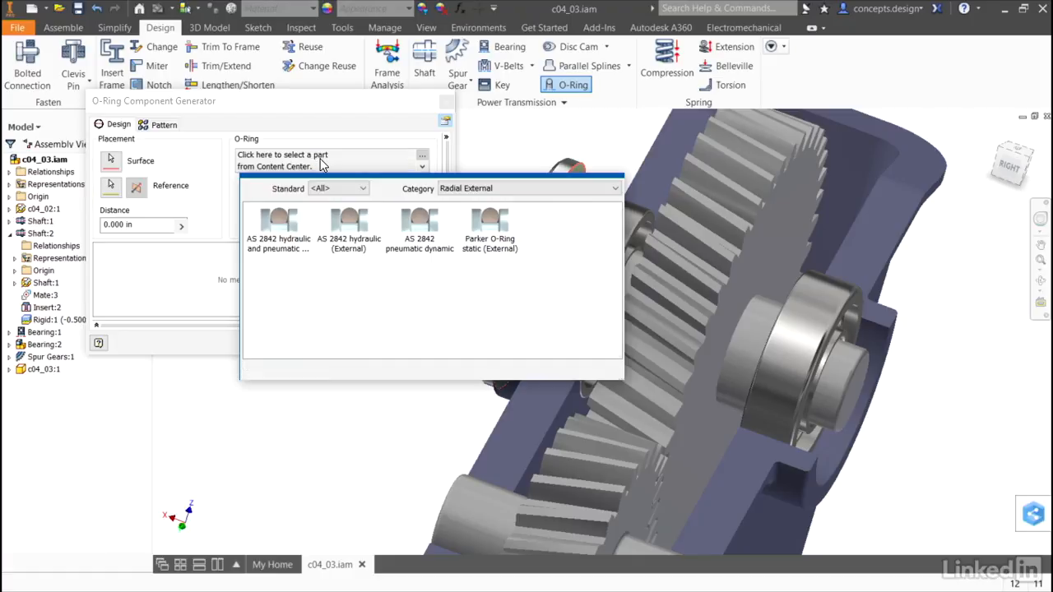
{"action": "left_click", "coordinate": [419, 227]}
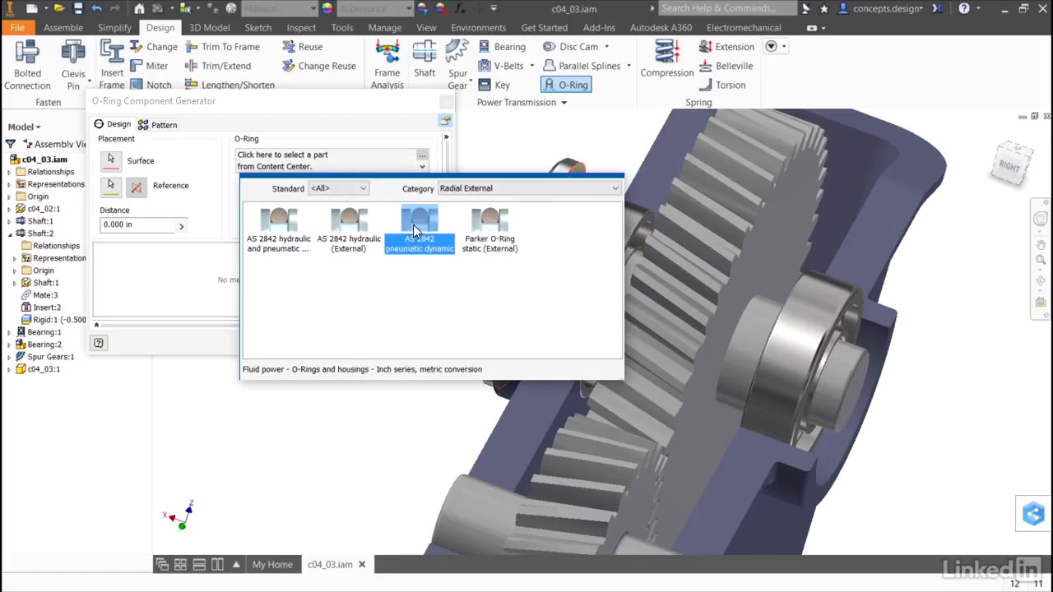
{"action": "left_click", "coordinate": [612, 187]}
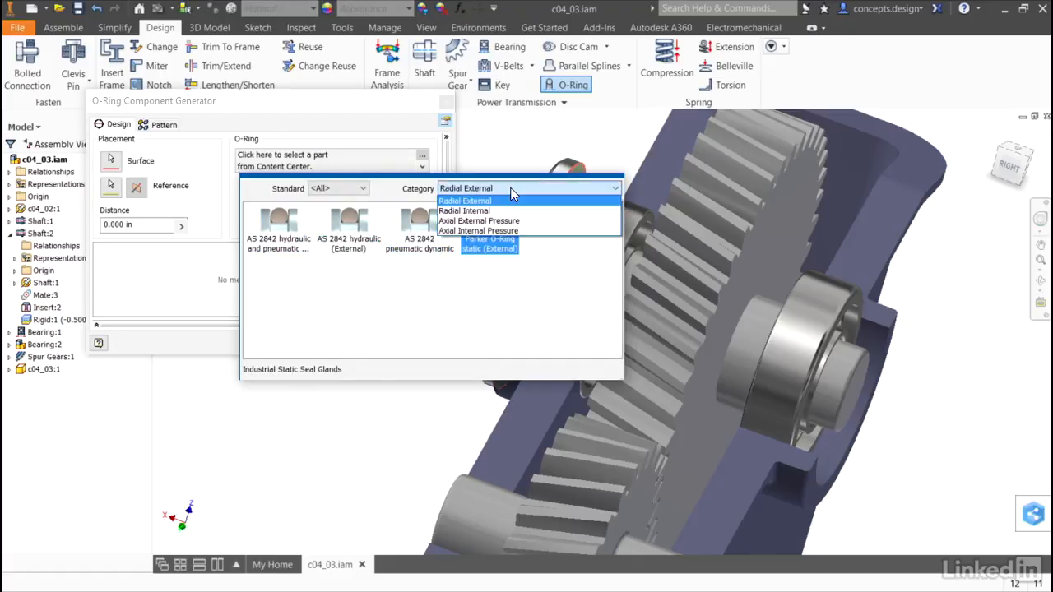
{"action": "mouse_move", "coordinate": [506, 233]}
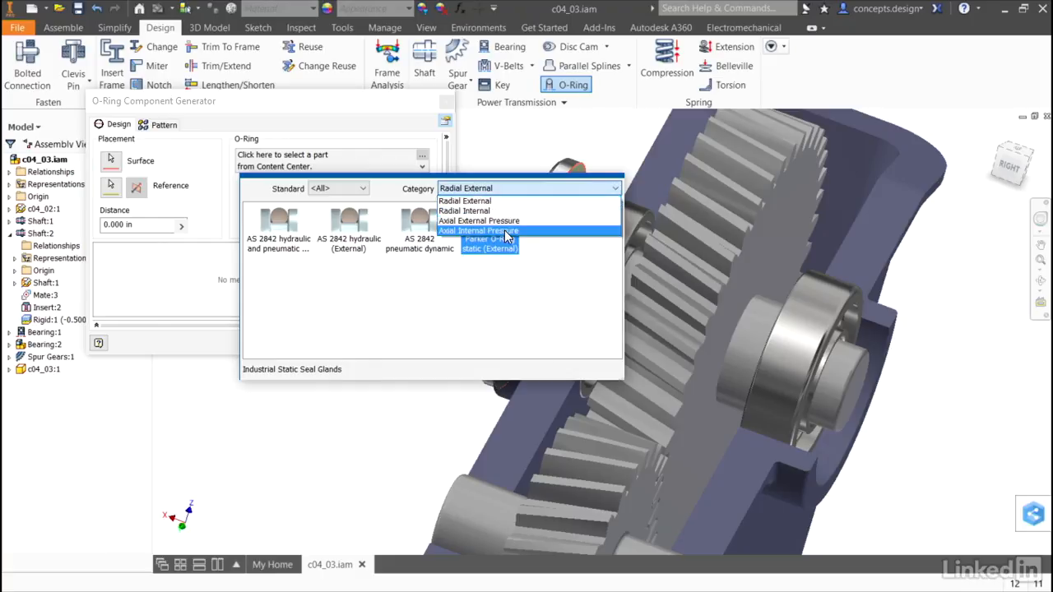
Choose the Parker O-Ring static (External) from the Radial External category
{"action": "left_click", "coordinate": [464, 200]}
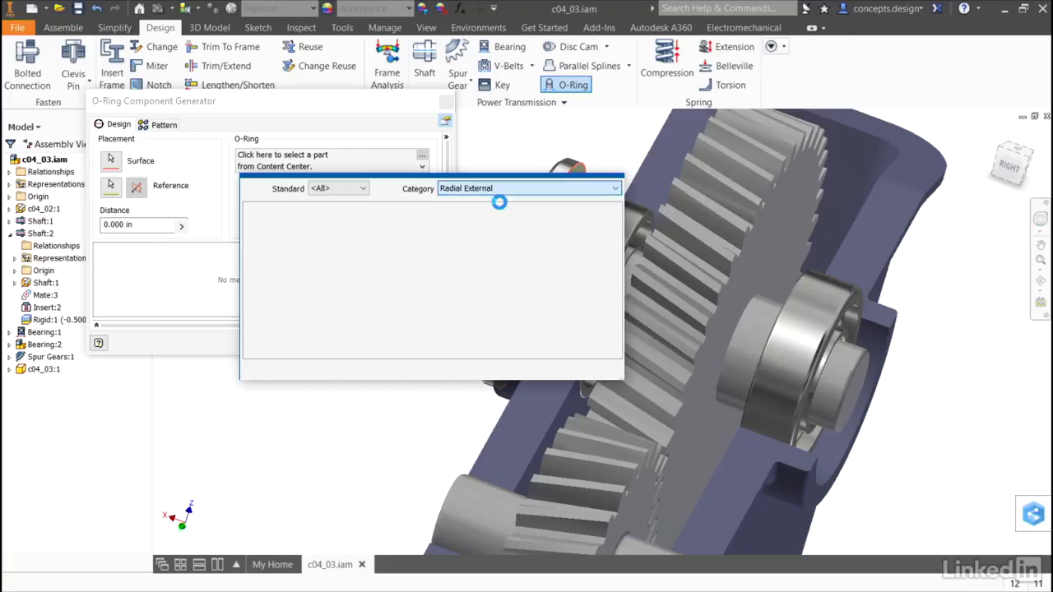
{"action": "left_click", "coordinate": [490, 227]}
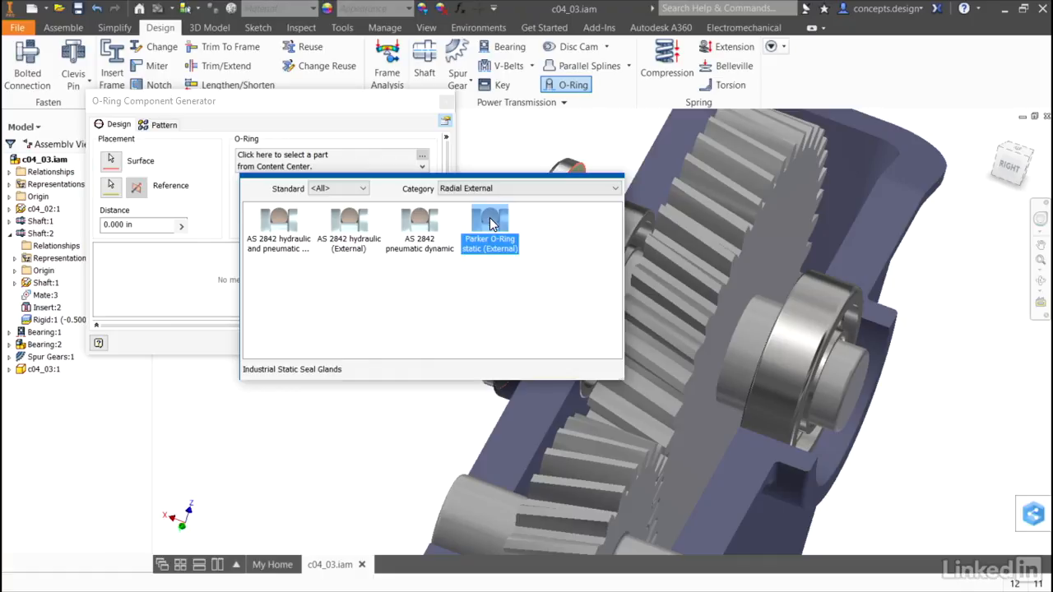
{"action": "double_click", "coordinate": [490, 230]}
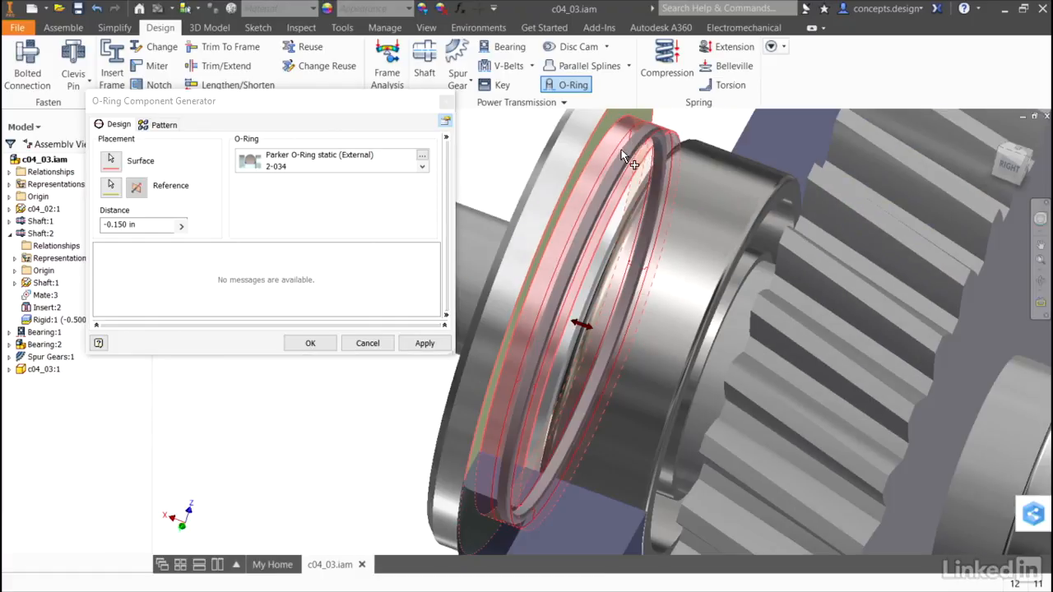
{"action": "mouse_move", "coordinate": [648, 148]}
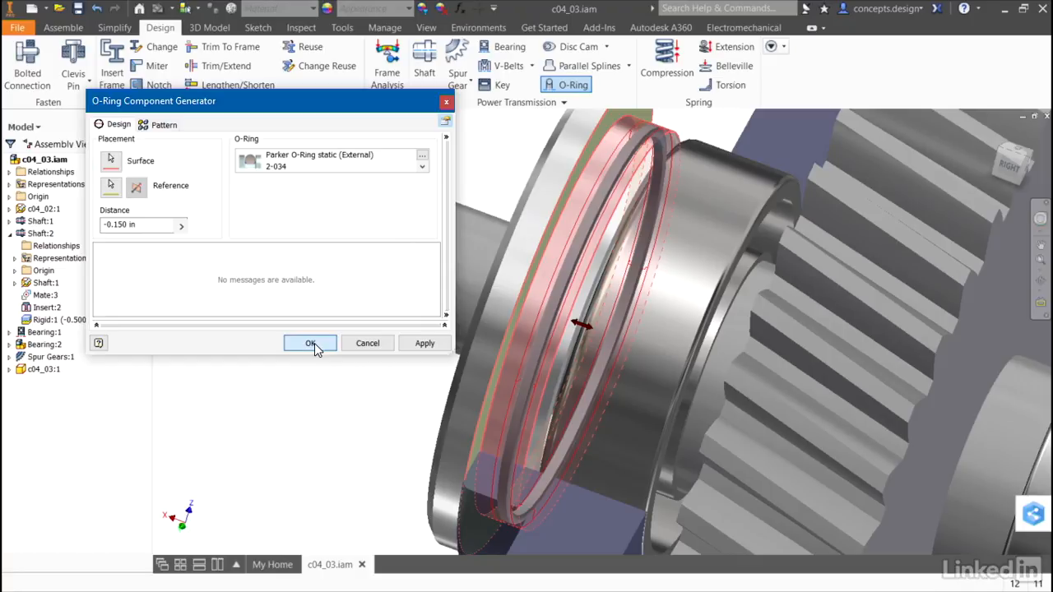
Accept the O-ring settings and file names so O-Ring:1 is created in the assembly
{"action": "left_click", "coordinate": [309, 344]}
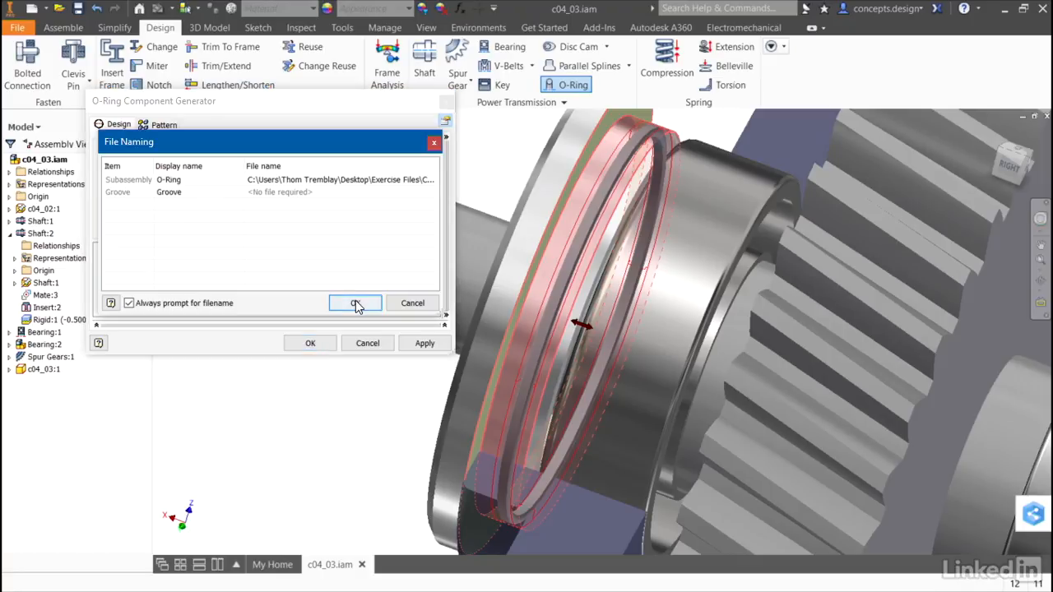
{"action": "left_click", "coordinate": [355, 303]}
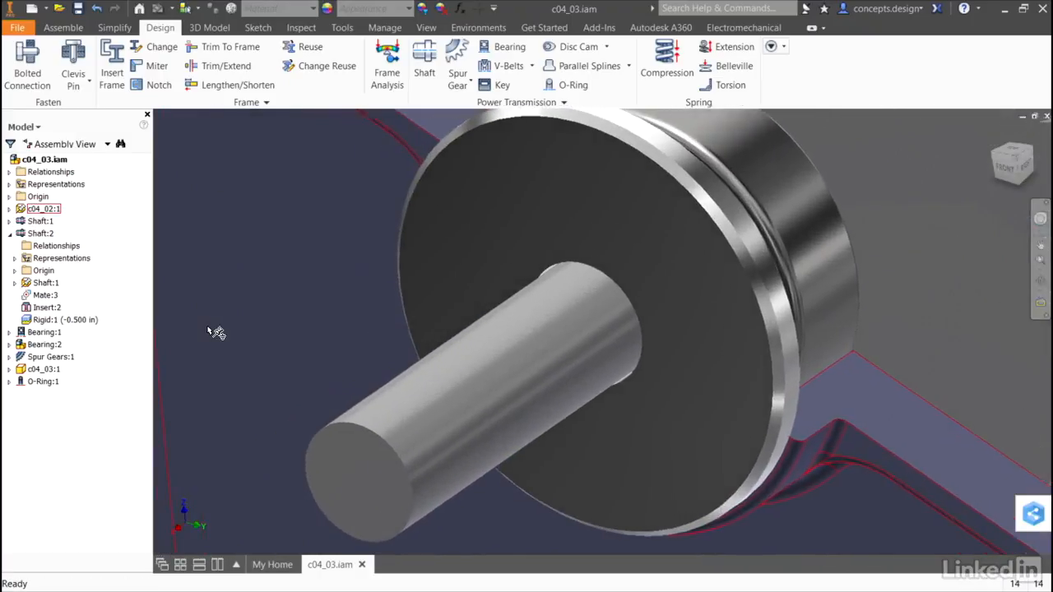
Reopen the large shaft in the Shaft Component Generator via Edit using Design Accelerator
{"action": "left_click_drag", "start_coordinate": [217, 332], "coordinate": [217, 340]}
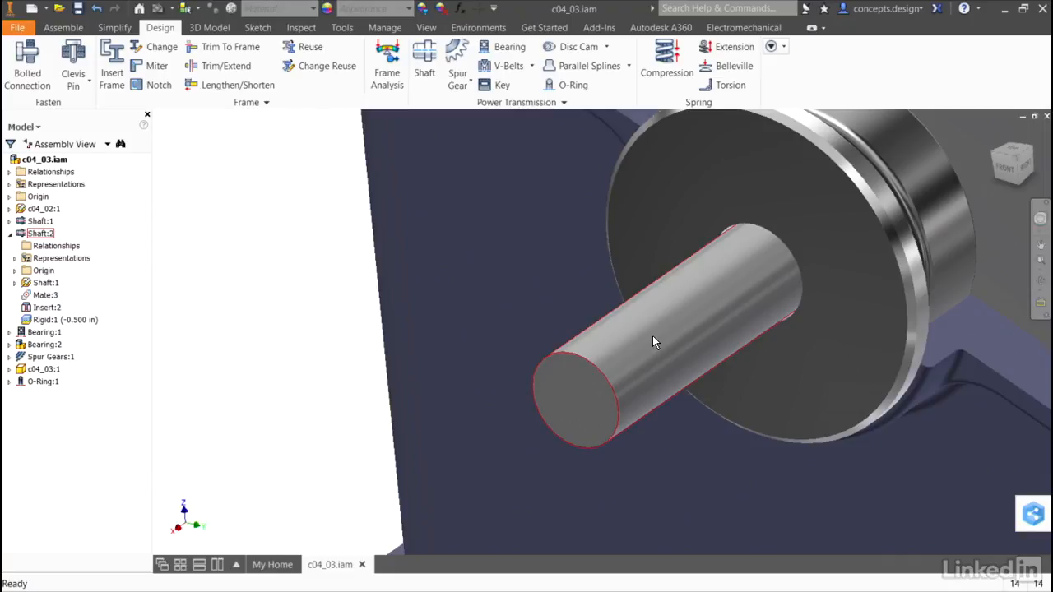
{"action": "right_click", "coordinate": [655, 340]}
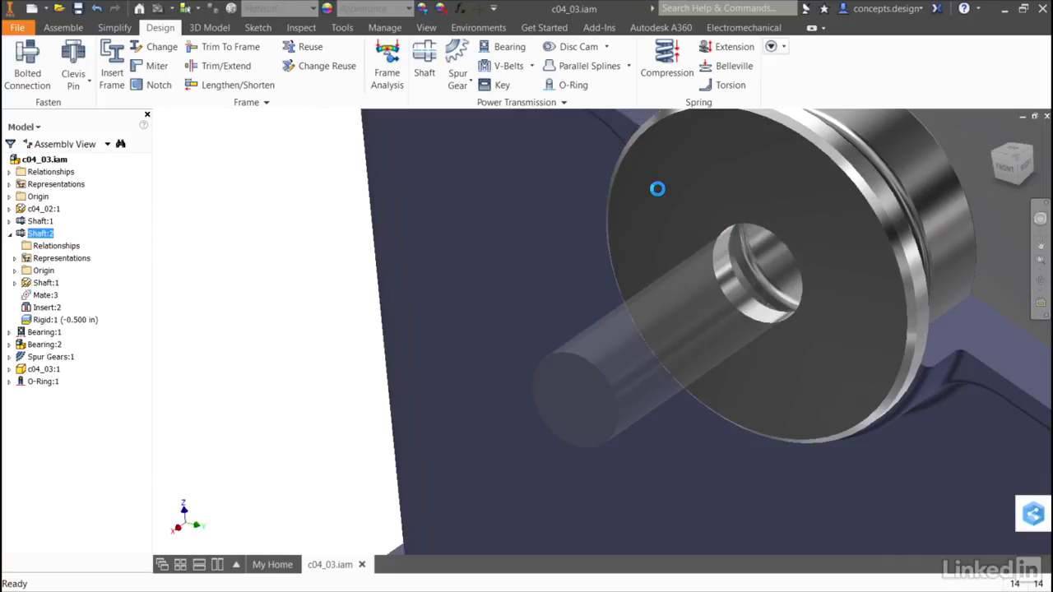
{"action": "left_click", "coordinate": [424, 58]}
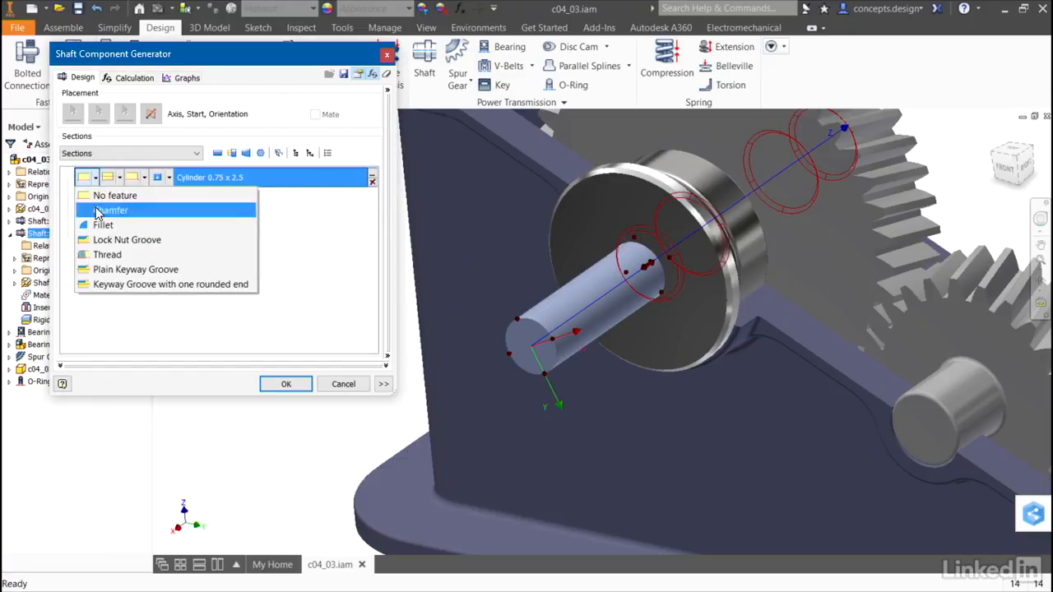
Add a chamfer to the shaft's outer end section, trying the chamfer types, and apply the shaft design
{"action": "left_click", "coordinate": [112, 210]}
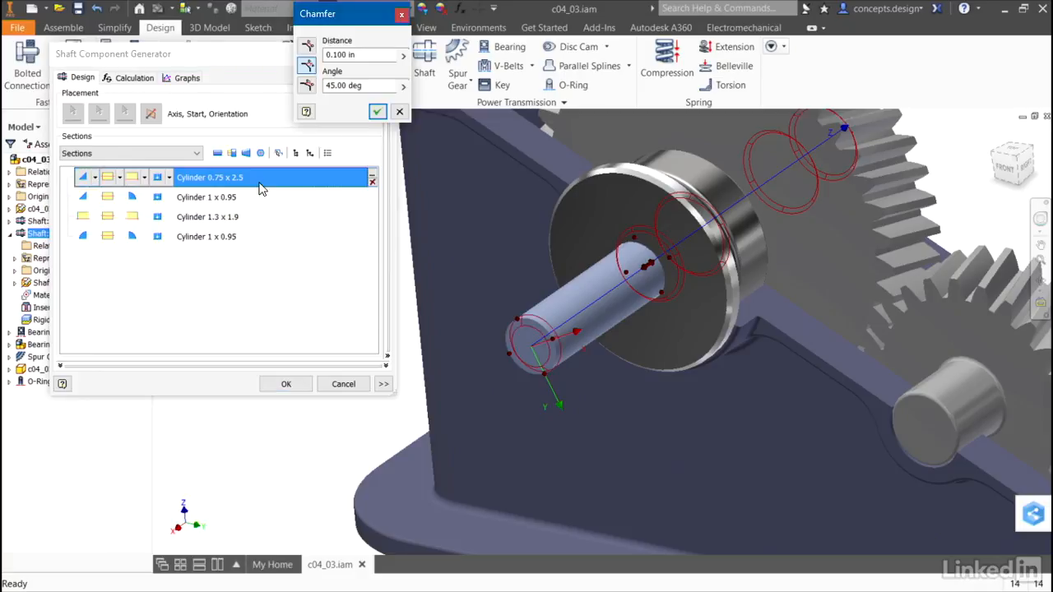
{"action": "left_click", "coordinate": [306, 46]}
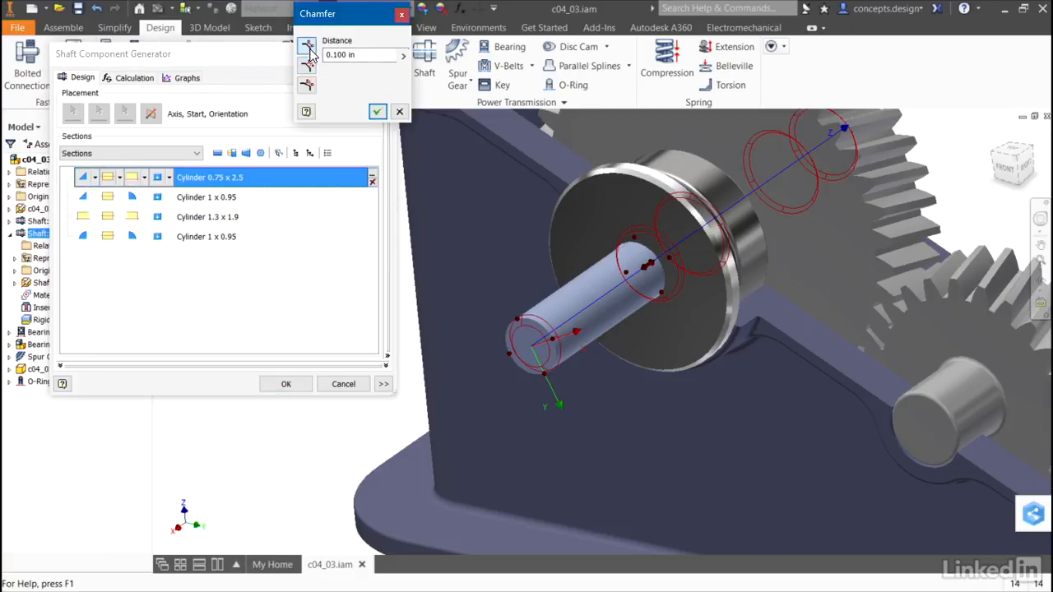
{"action": "left_click", "coordinate": [306, 71]}
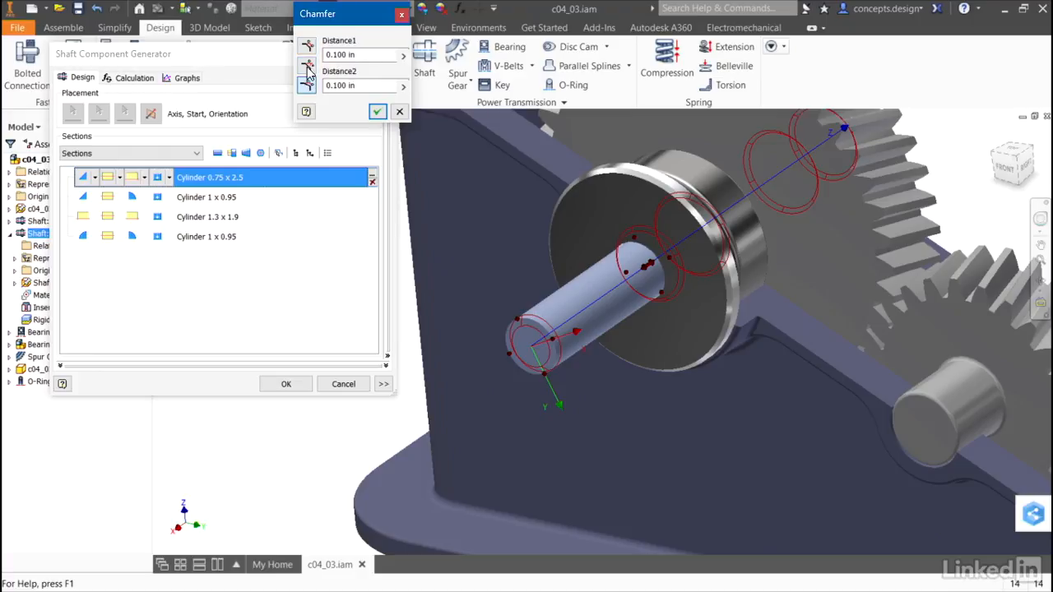
{"action": "left_click", "coordinate": [306, 65]}
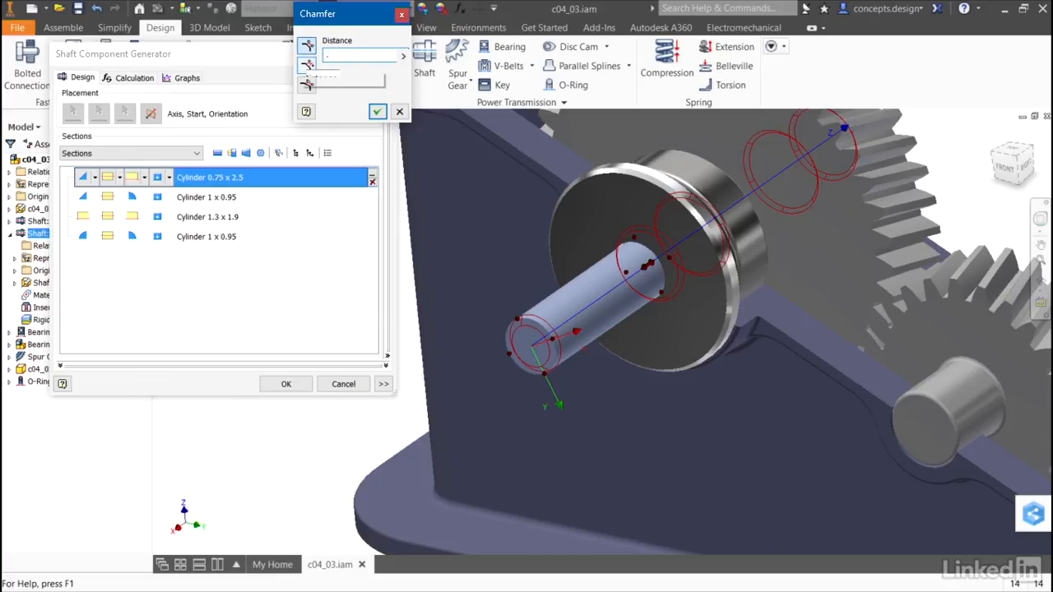
{"action": "left_click", "coordinate": [377, 112]}
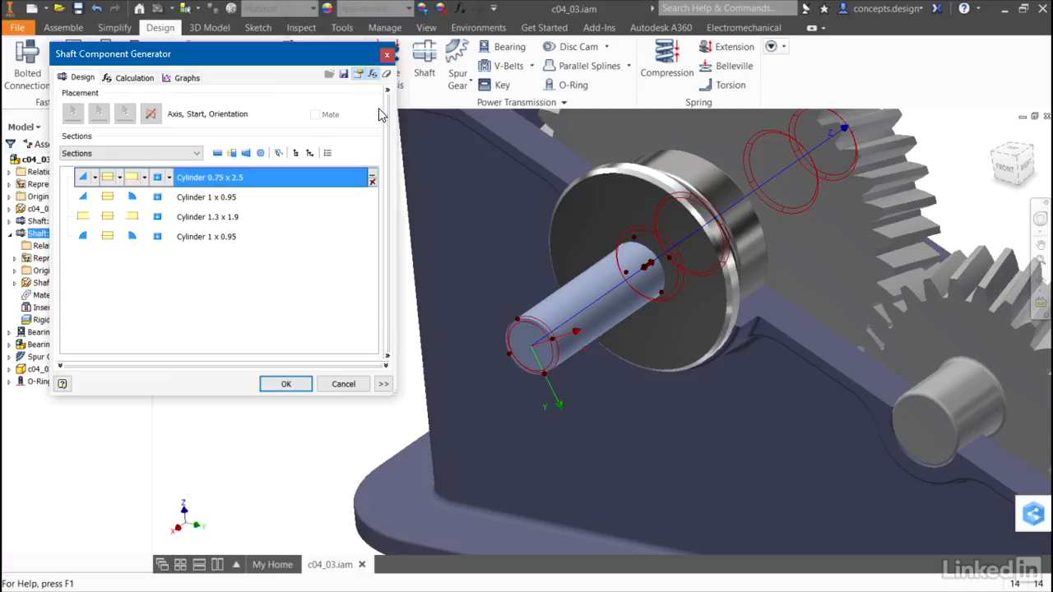
{"action": "mouse_move", "coordinate": [313, 365]}
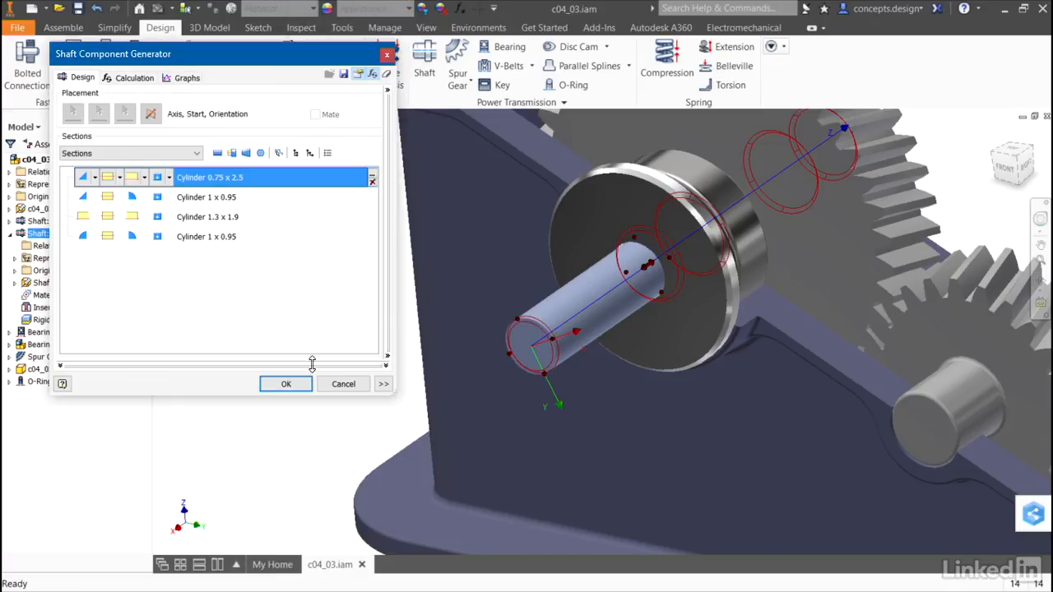
{"action": "left_click", "coordinate": [286, 384]}
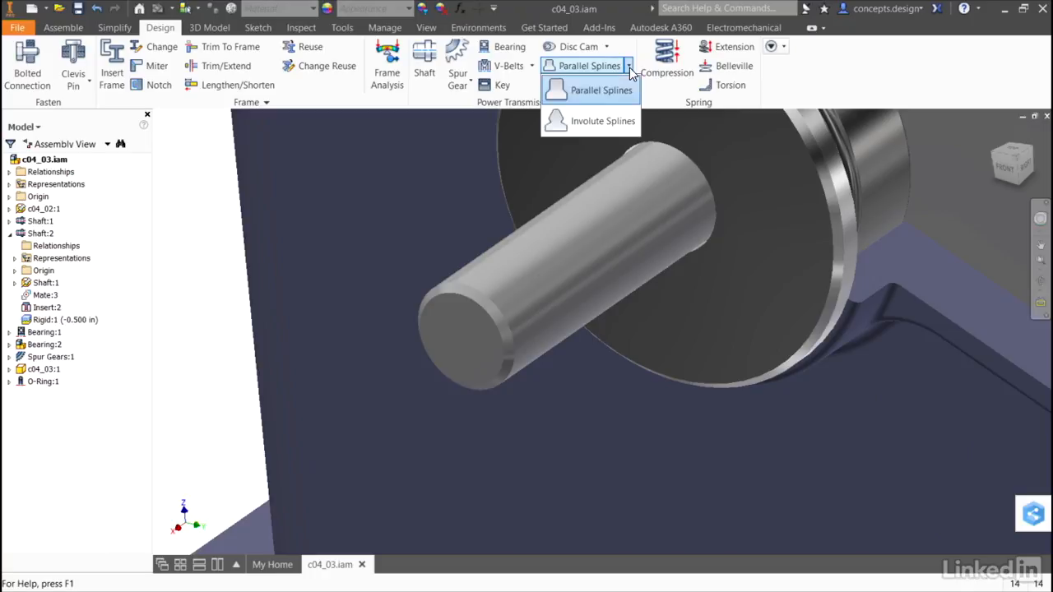
Place an ANSI B92.1 30° flat-root involute spline on the shaft's cylindrical face starting at its end face
{"action": "left_click", "coordinate": [601, 89]}
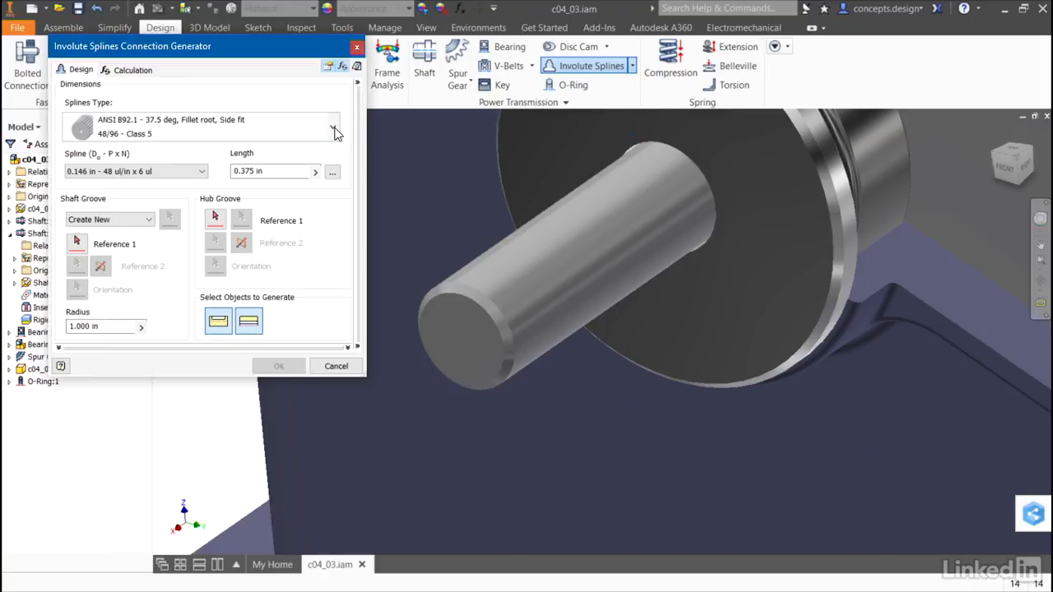
{"action": "left_click", "coordinate": [333, 127]}
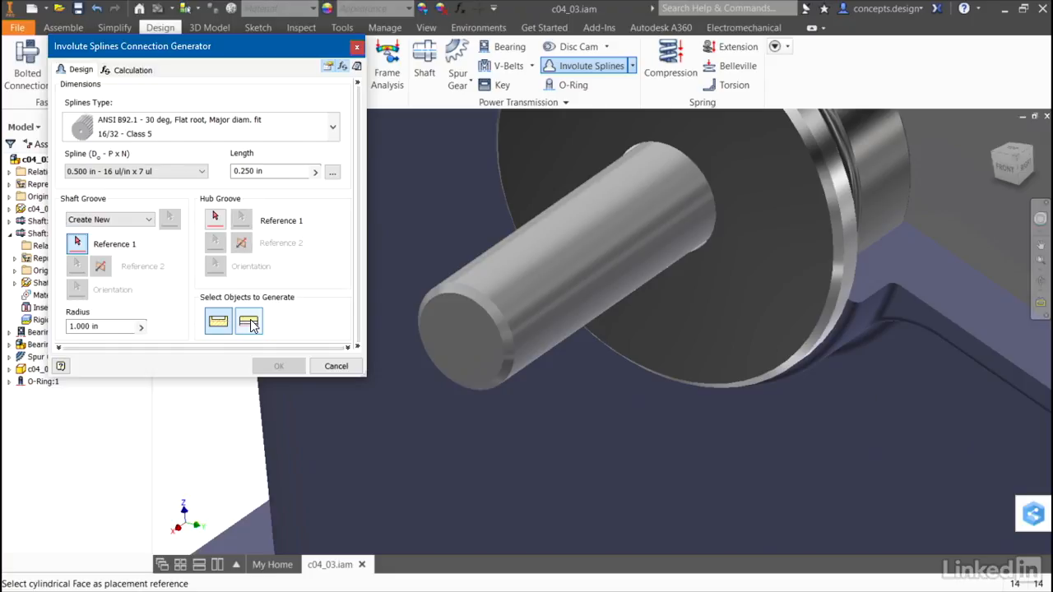
{"action": "left_click", "coordinate": [248, 321]}
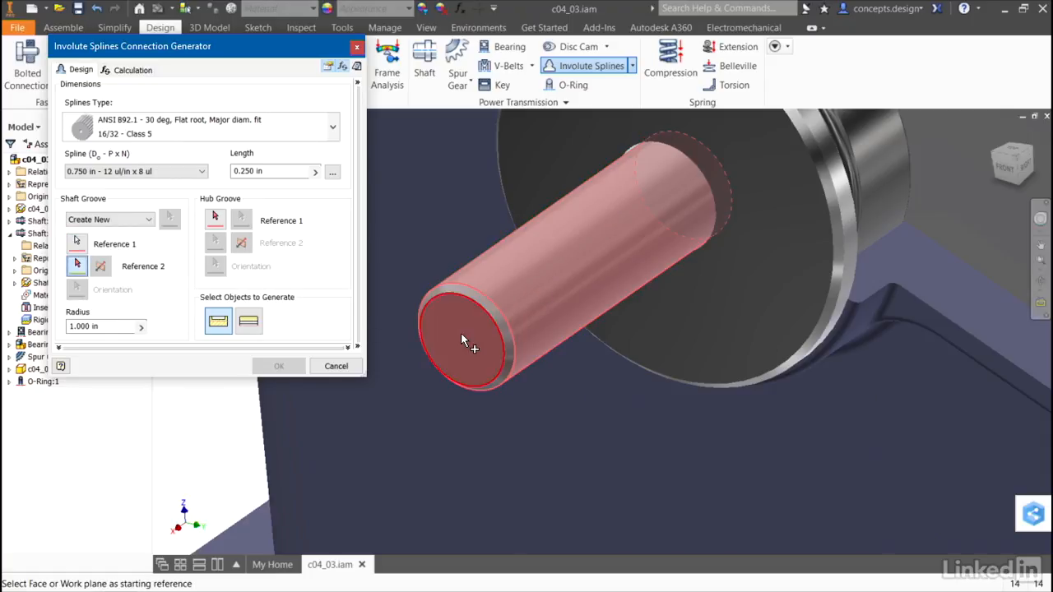
{"action": "left_click", "coordinate": [469, 340]}
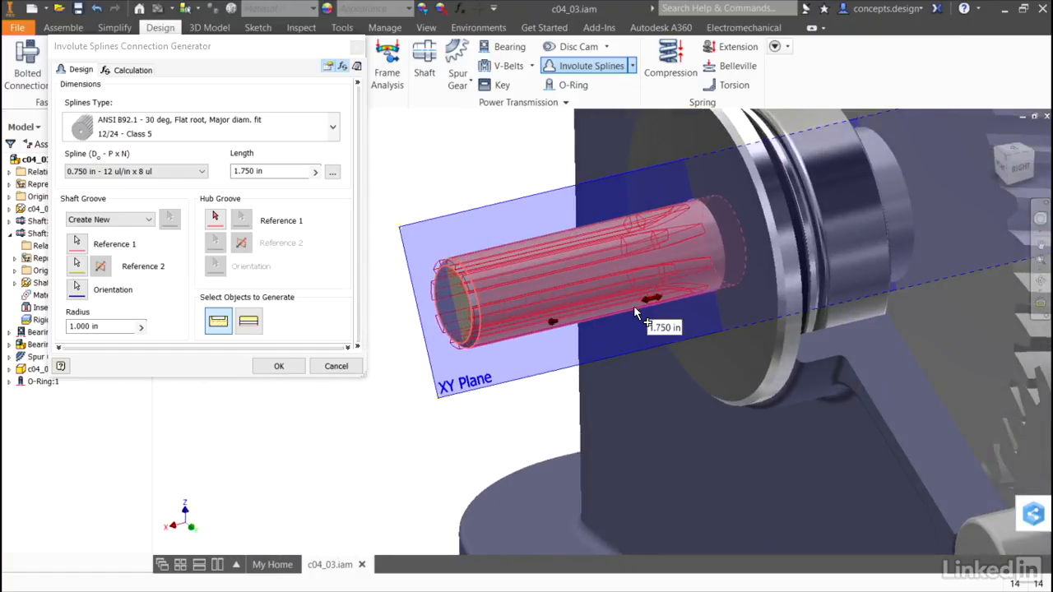
{"action": "mouse_move", "coordinate": [559, 329]}
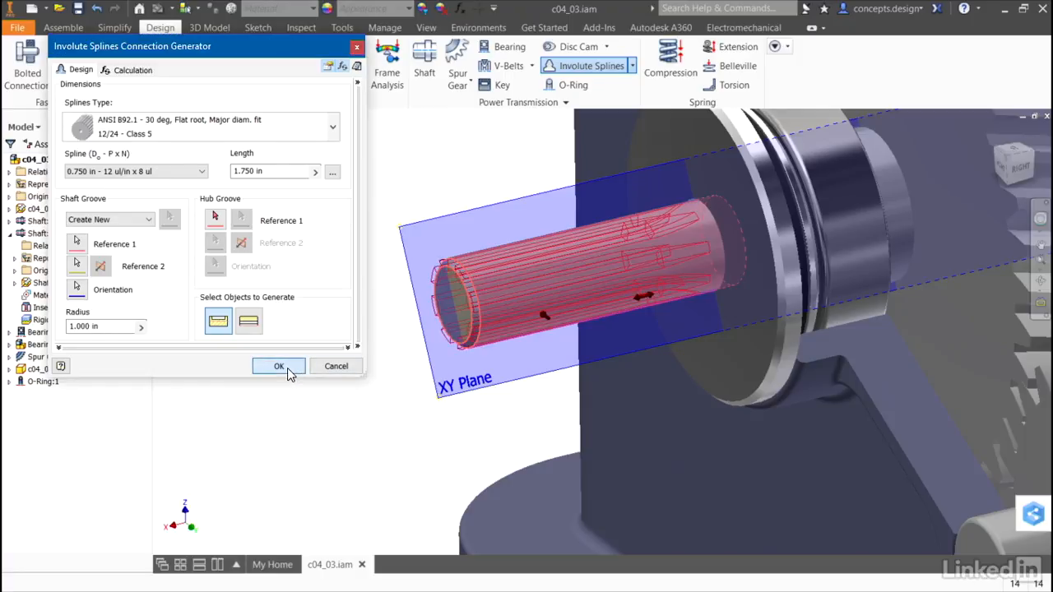
Generate the spline and bring up options for Involute Spline Connection:1 in the browser
{"action": "left_click", "coordinate": [279, 365]}
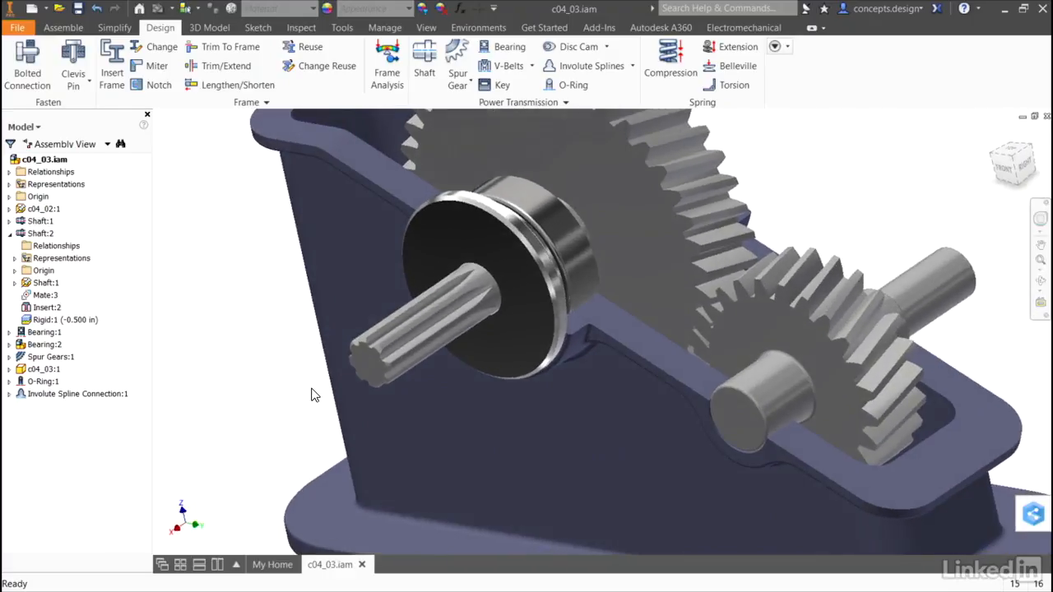
{"action": "left_click", "coordinate": [76, 393]}
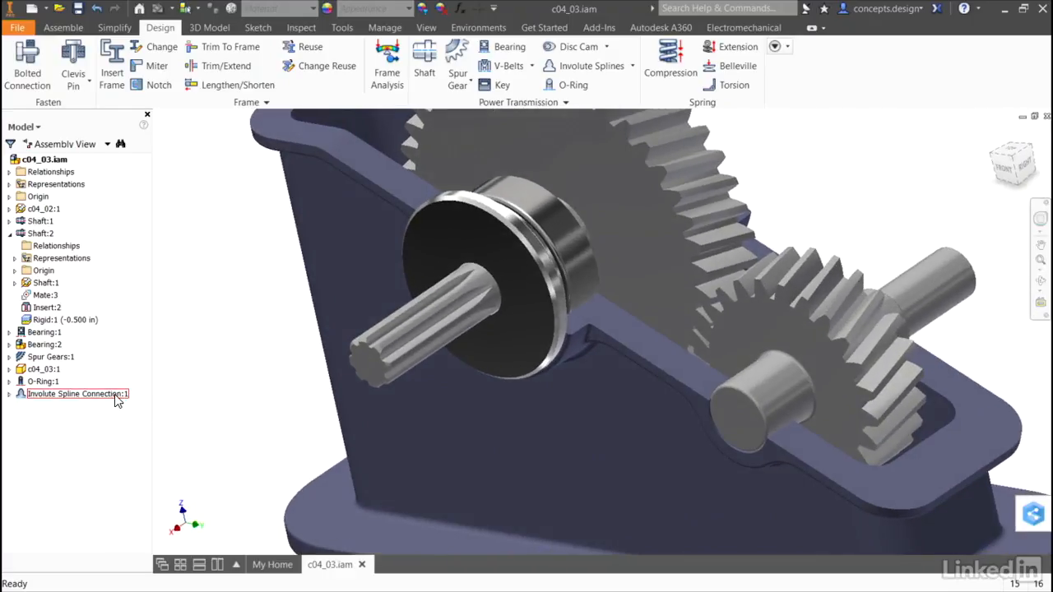
{"action": "right_click", "coordinate": [76, 393]}
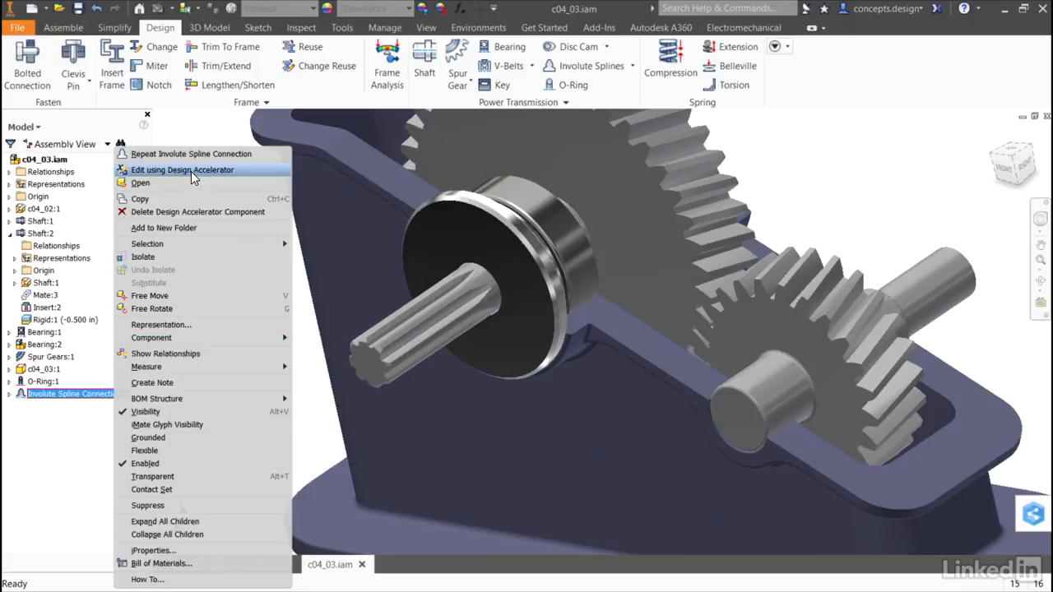